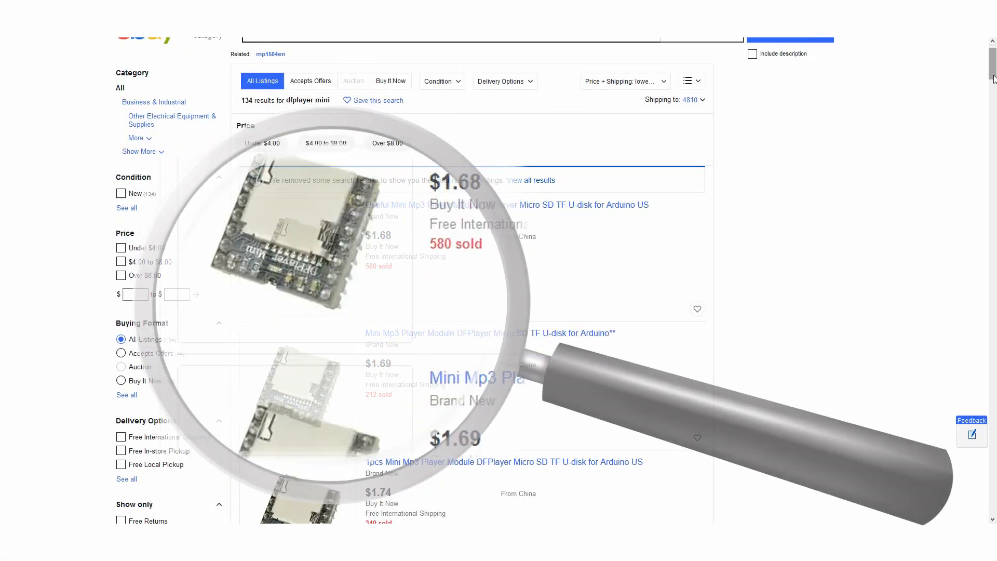
- Open the SDHC (F:) card drive and select its mp3 folder alongside 01, 02 and 99
scroll("down", 3)
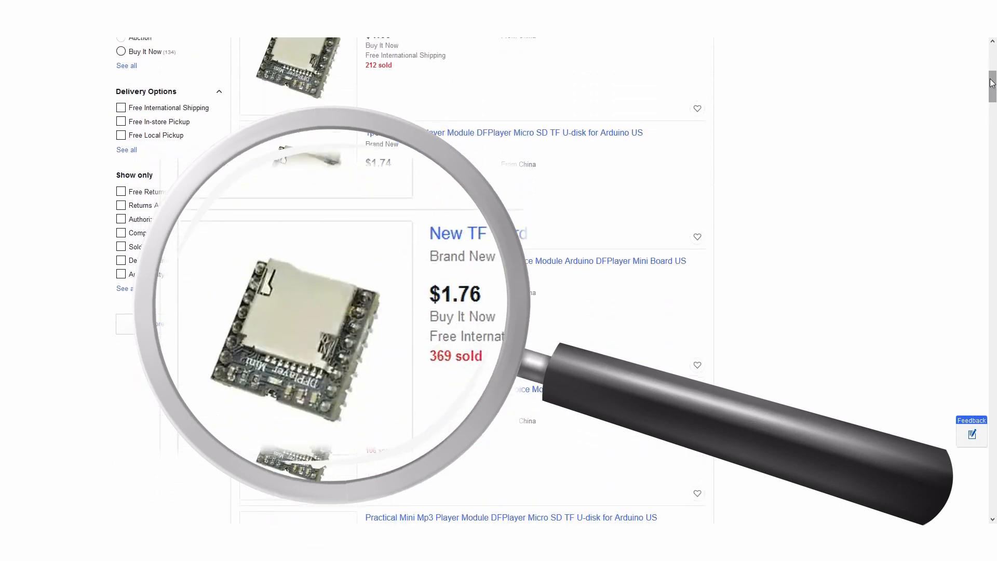
scroll("down", 3)
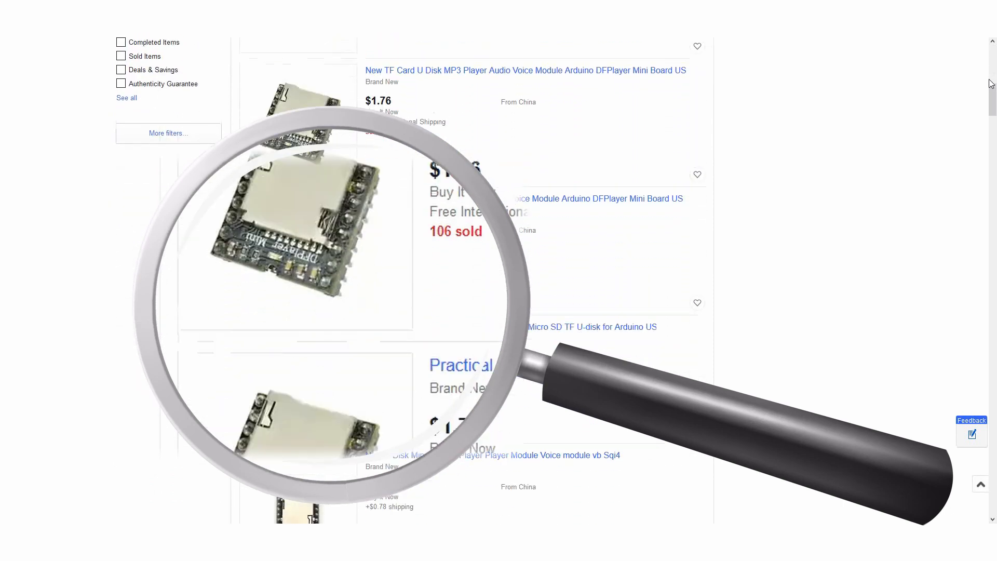
scroll("down", 3)
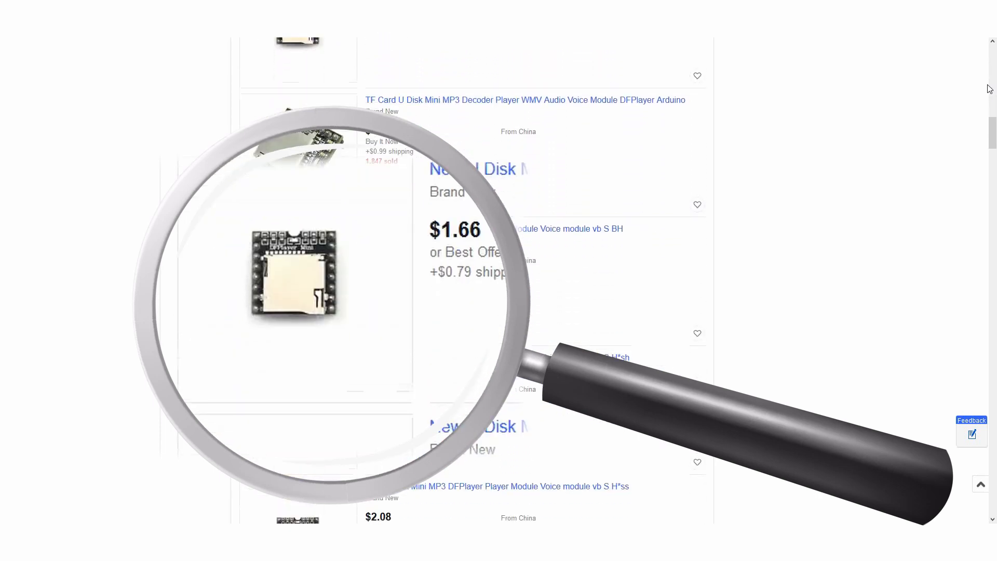
scroll("down", 3)
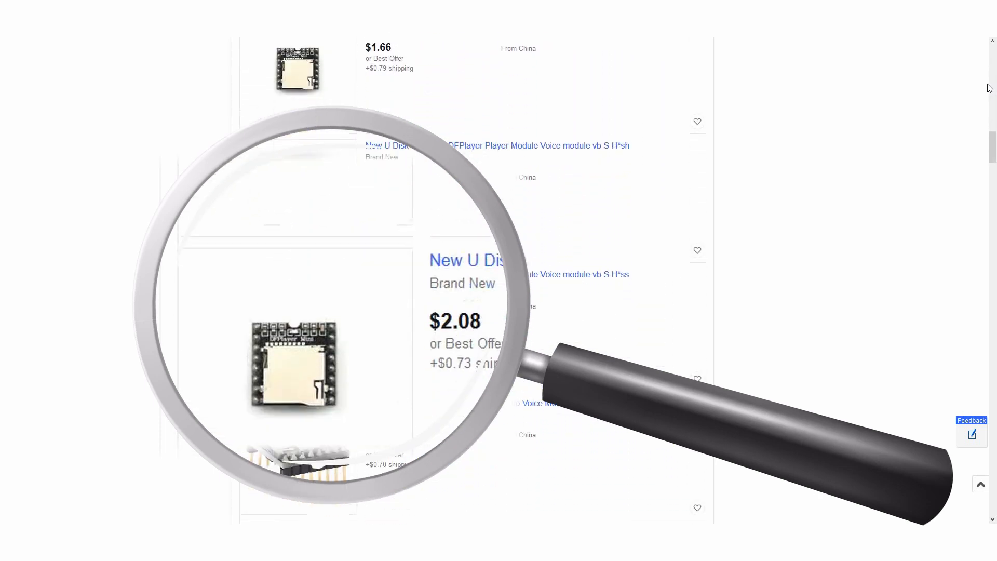
scroll("down", 3)
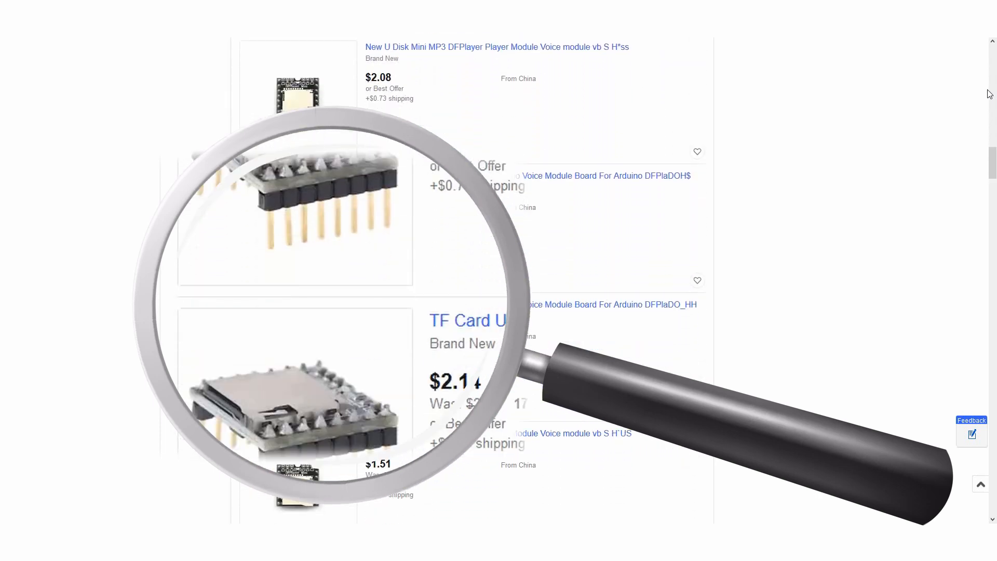
scroll("down", 3)
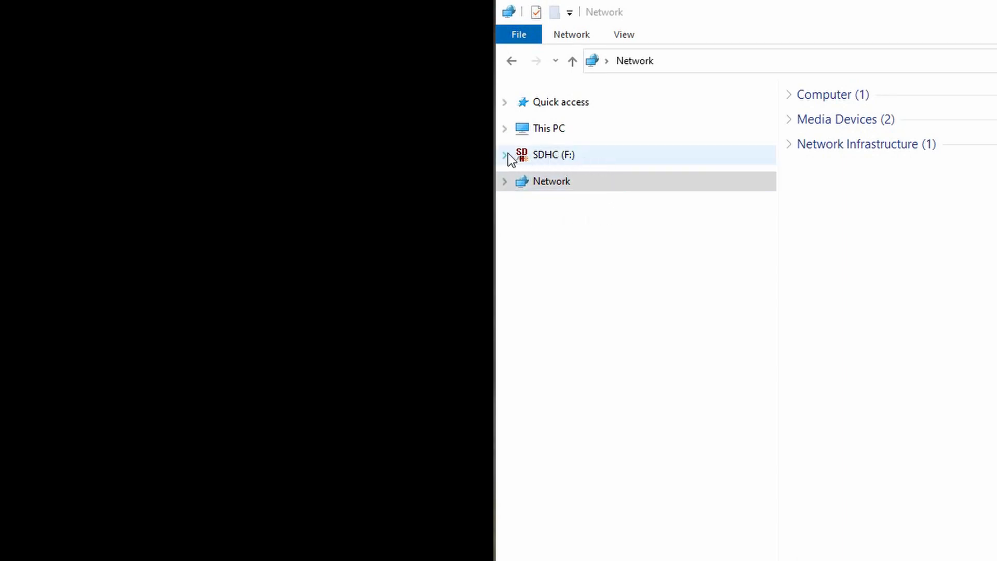
left_click(553, 155)
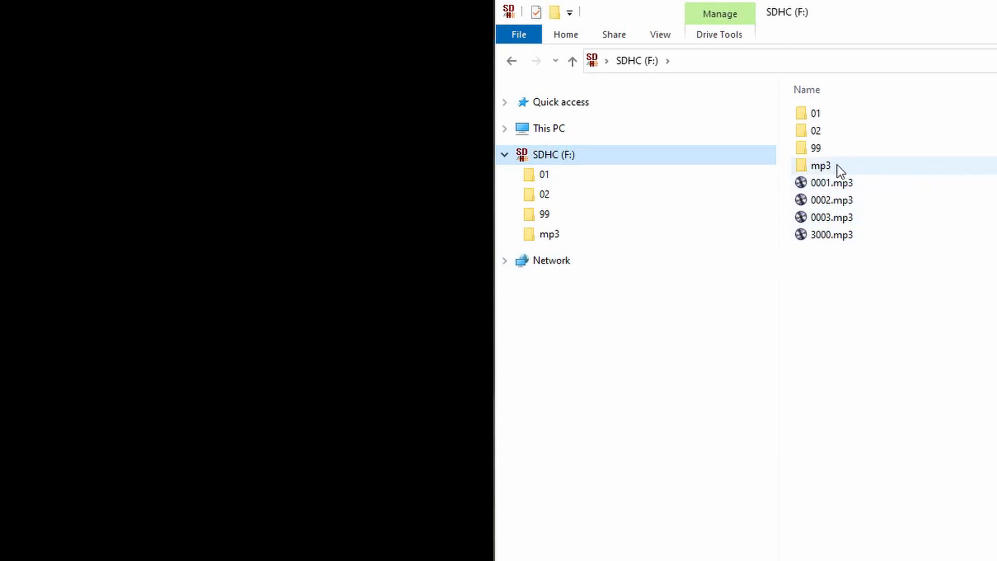
left_click(821, 165)
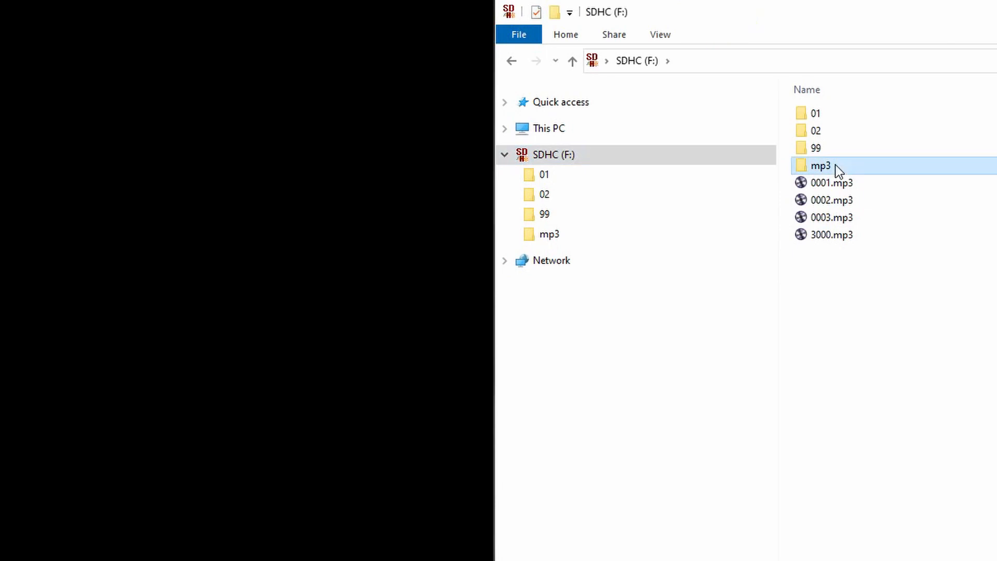
double_click(821, 165)
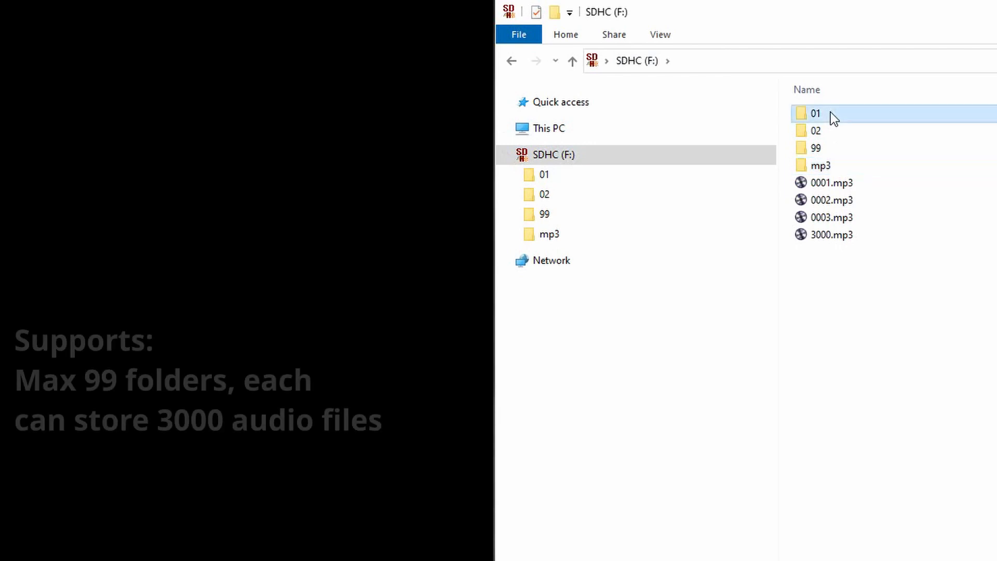
double_click(816, 113)
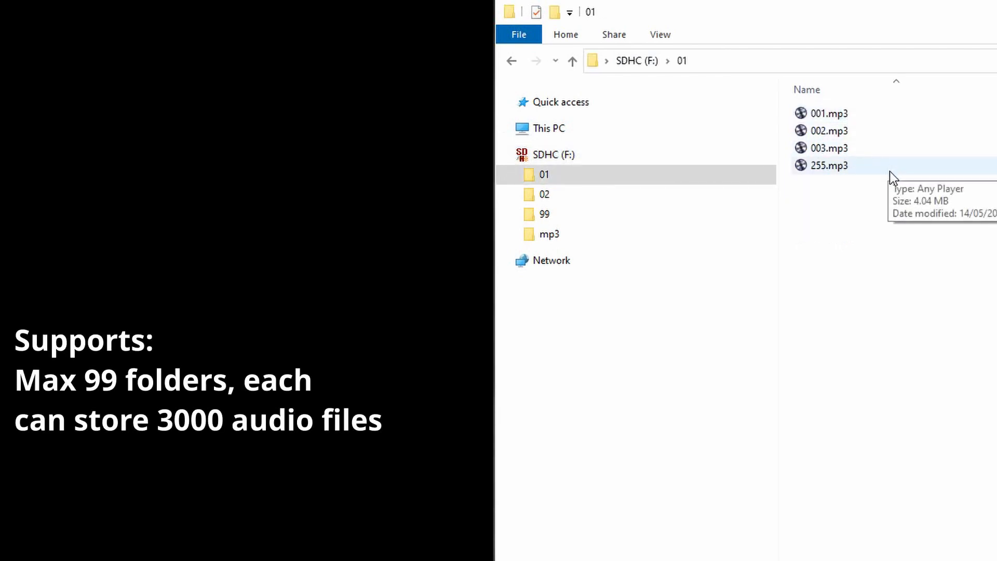
left_click(635, 62)
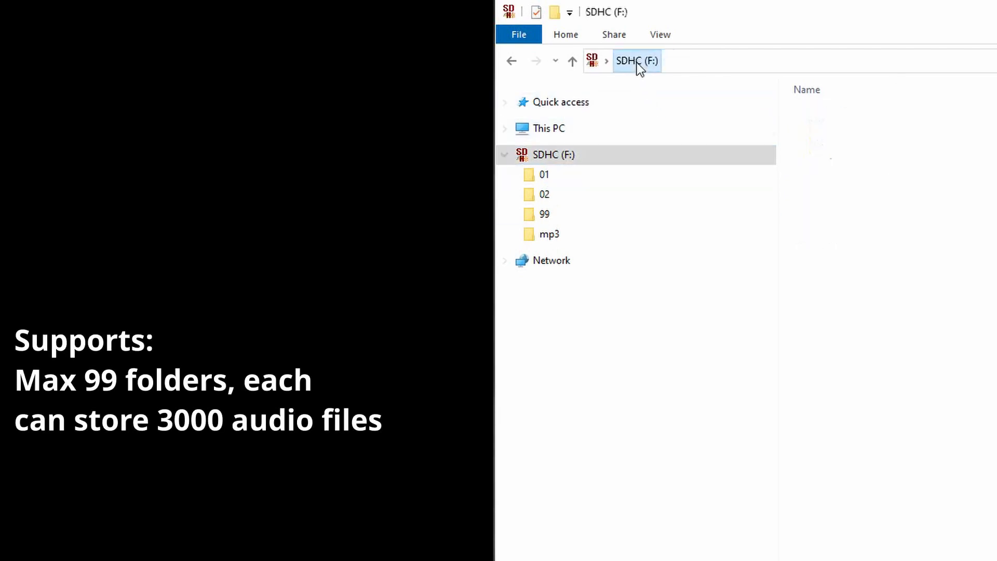